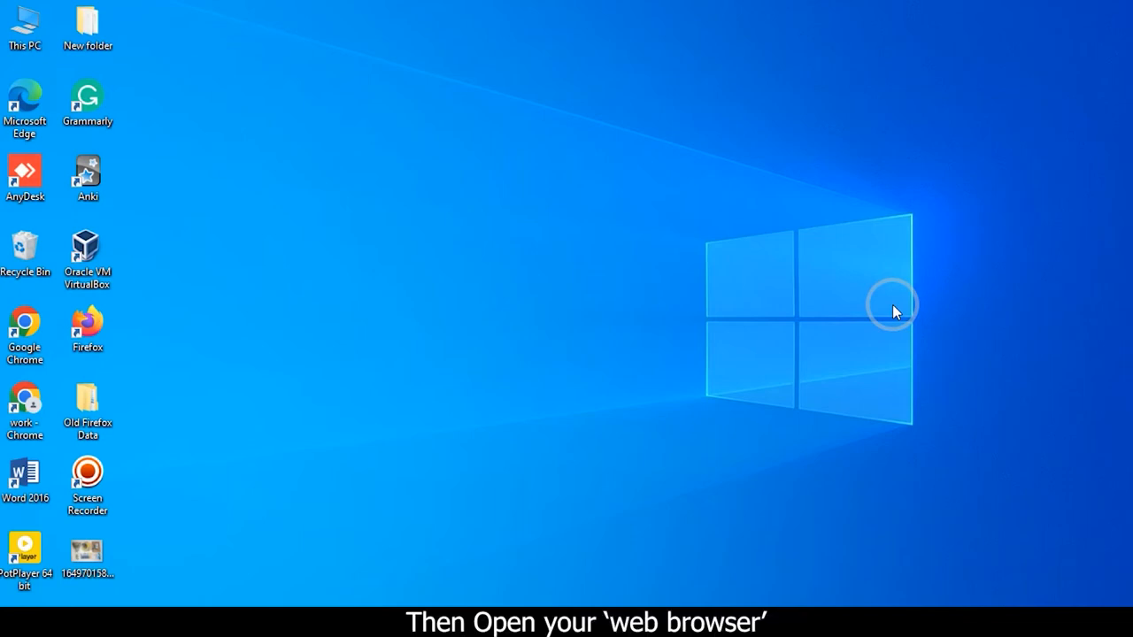
Step: Launch Chrome from the desktop and browse to the router login page at 192.168.1.1
double_click(24, 333)
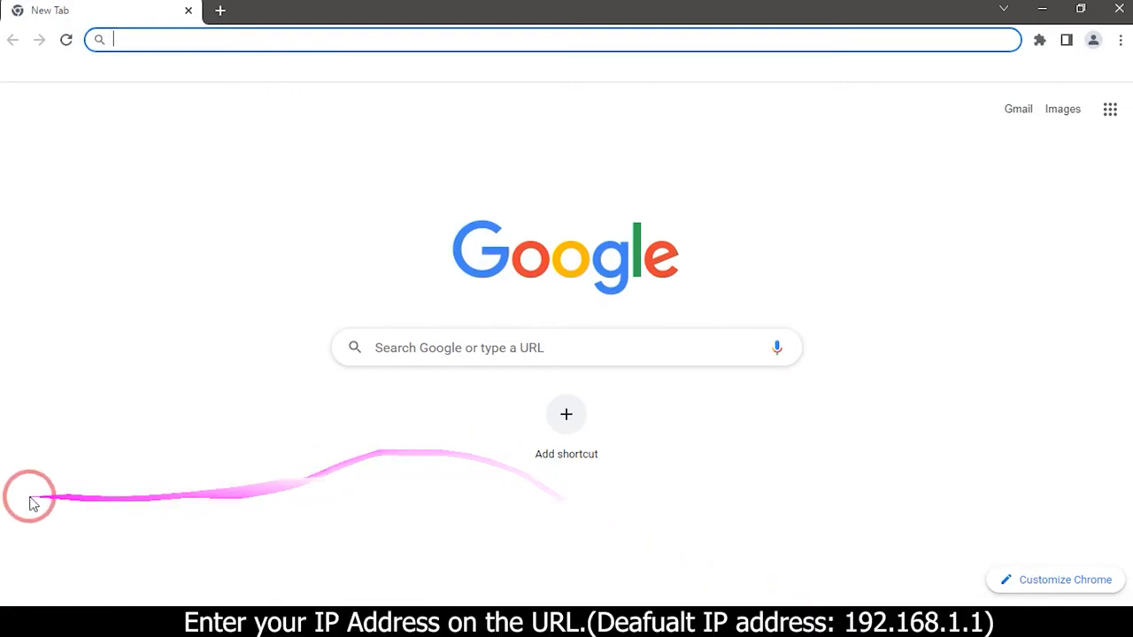
mouse_move(133, 88)
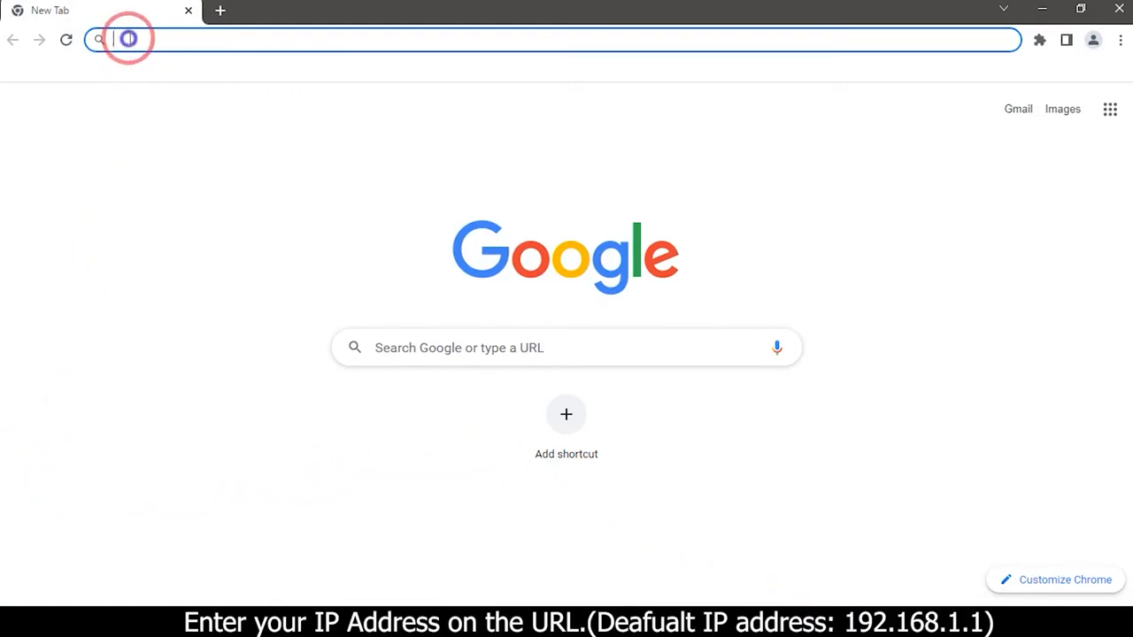
text(19)
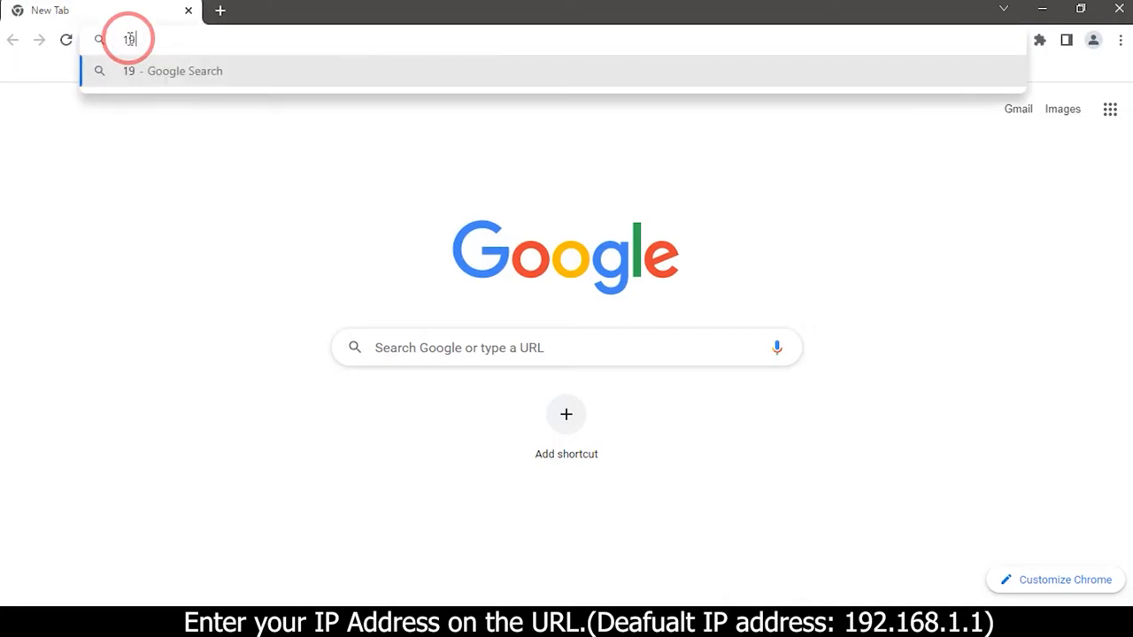
text(92.1)
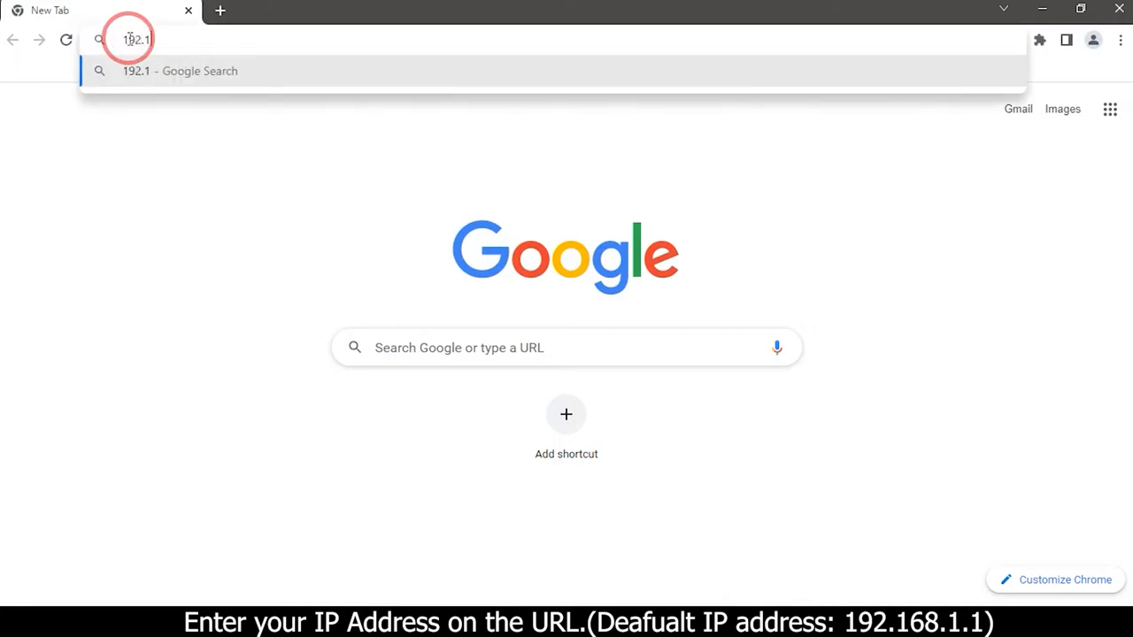
text(68.1)
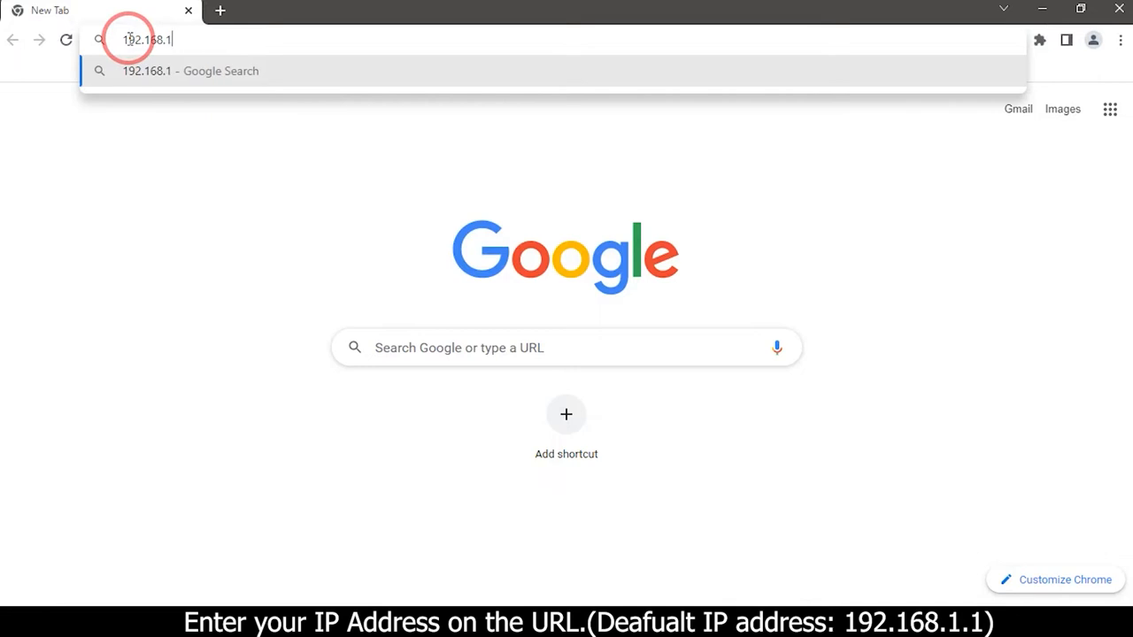
text(.1/admin/login.asp)
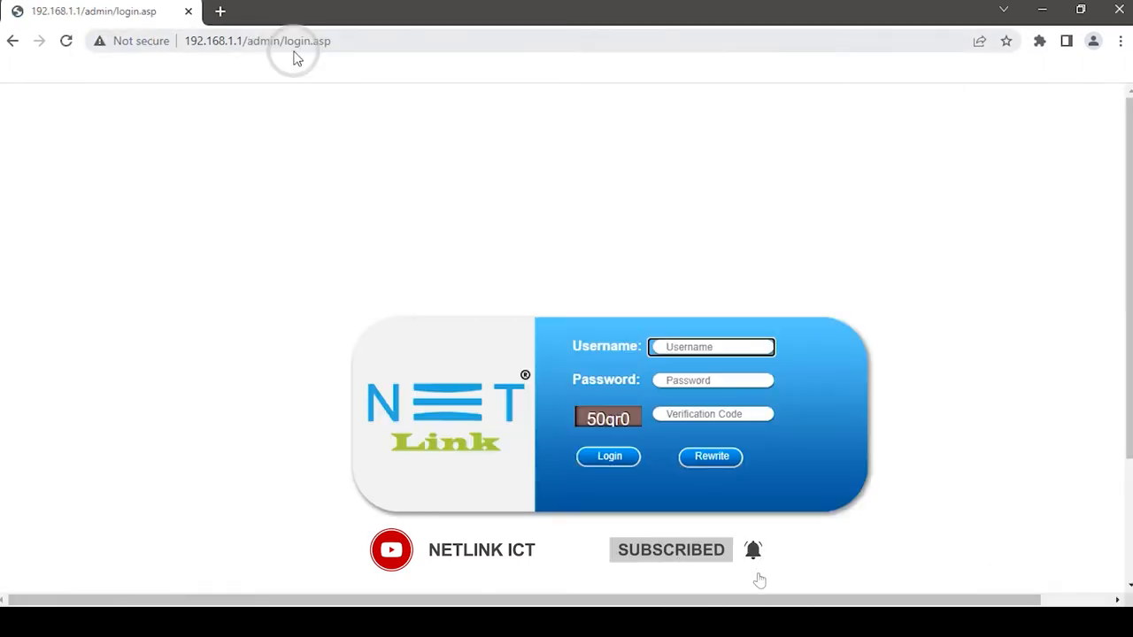
click(712, 345)
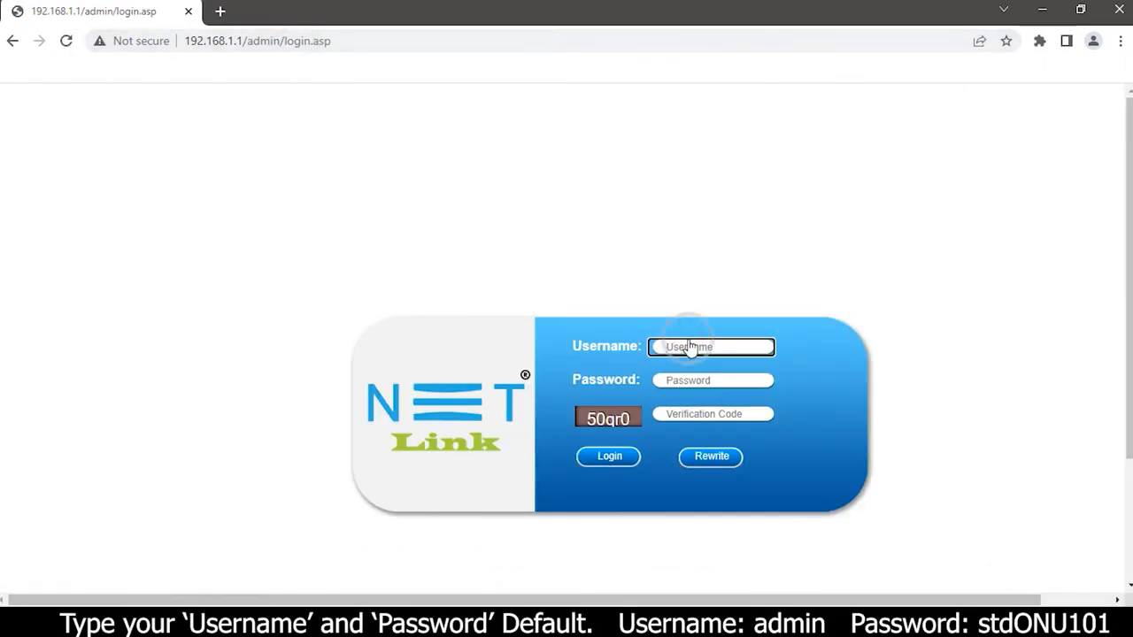
text(admin)
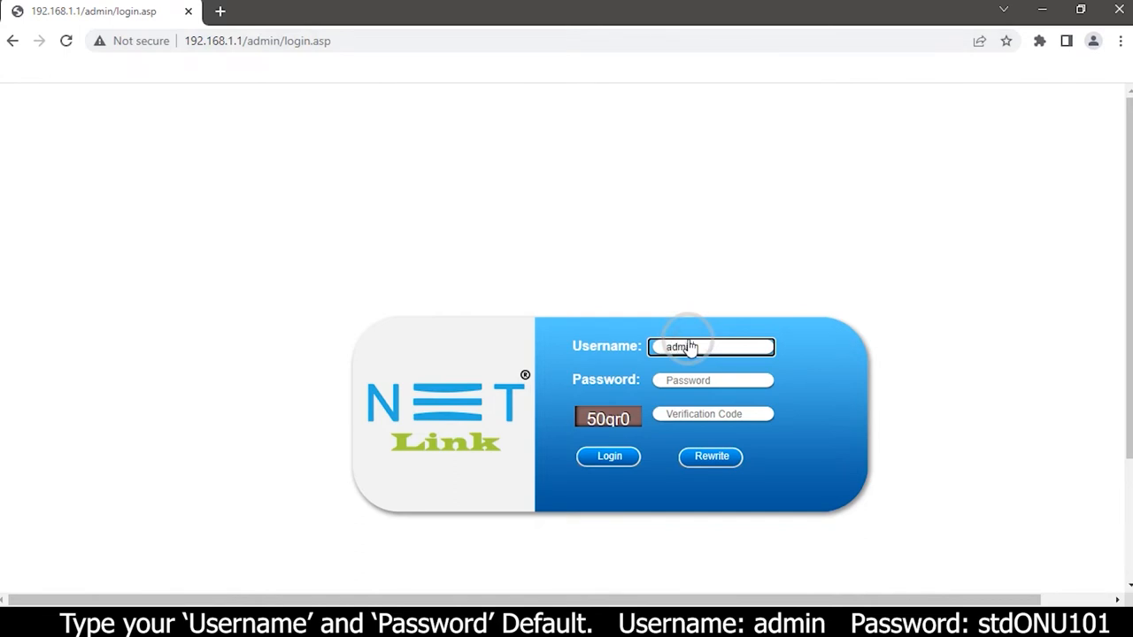
click(711, 379)
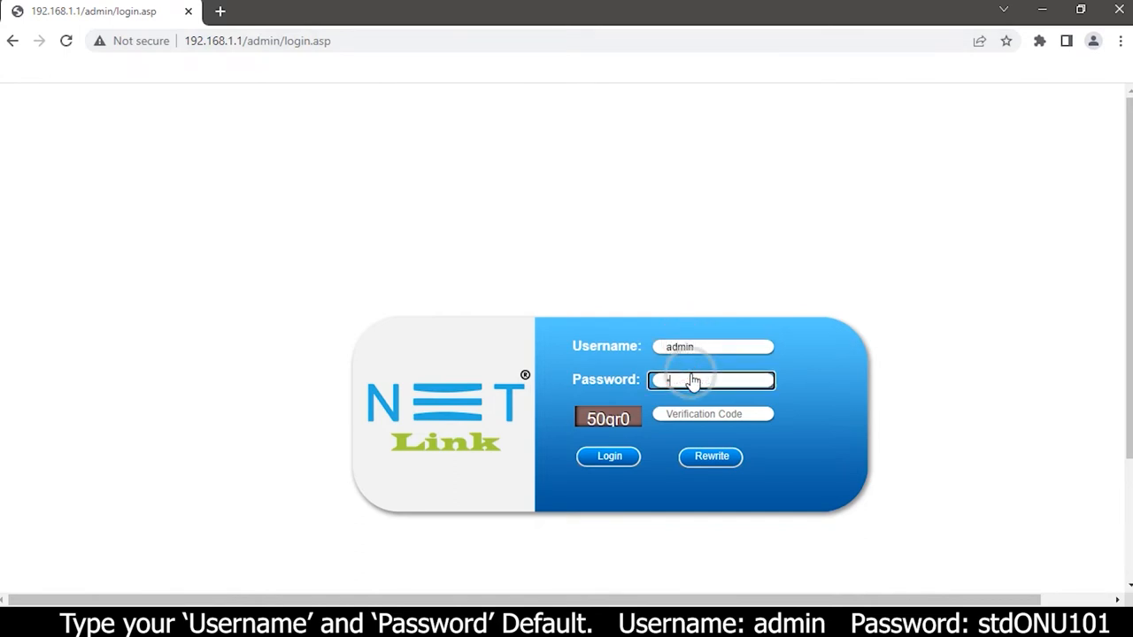
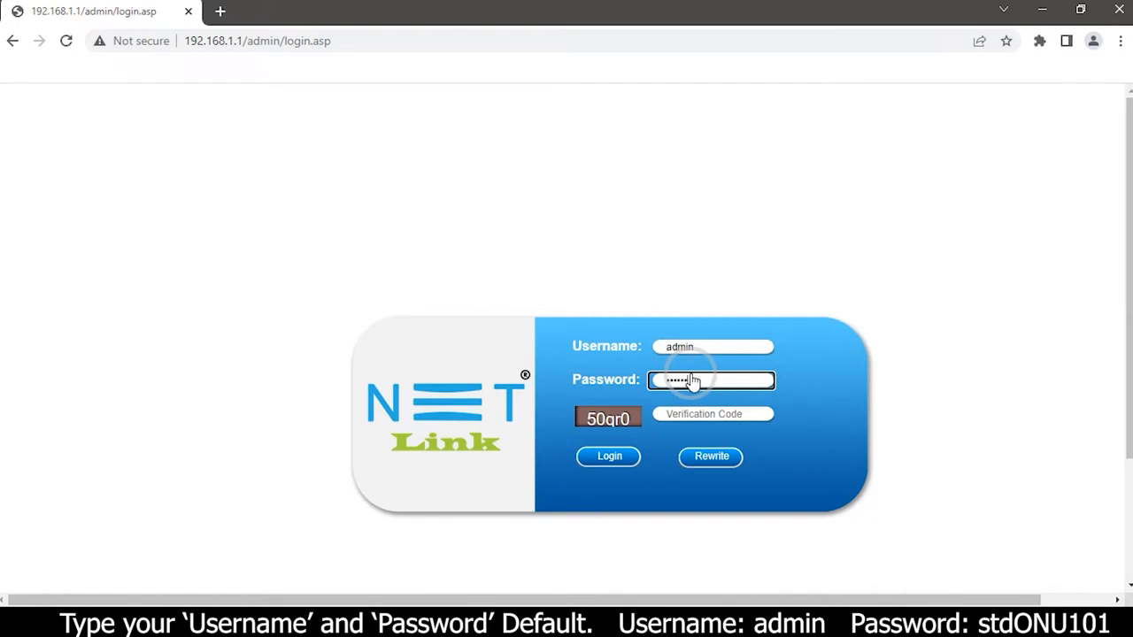
click(711, 415)
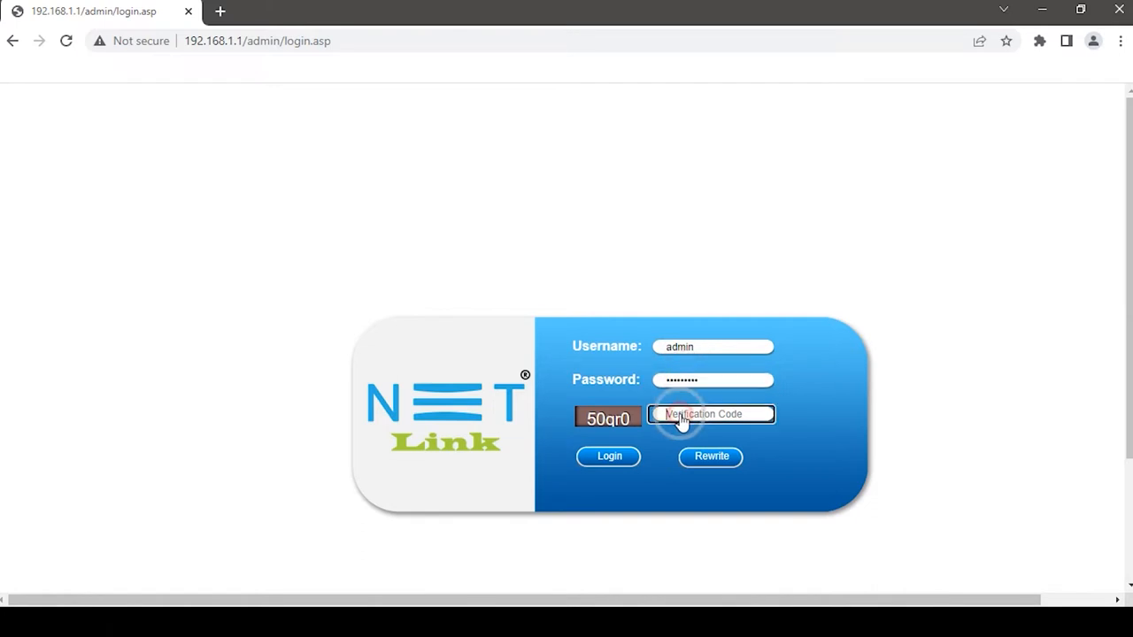
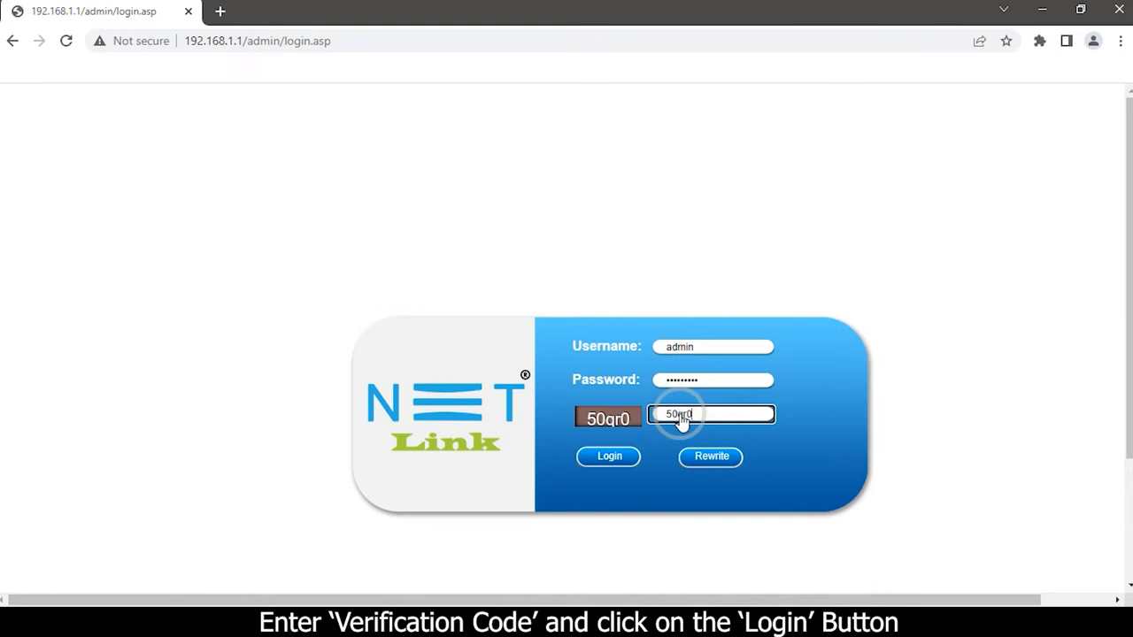
click(610, 456)
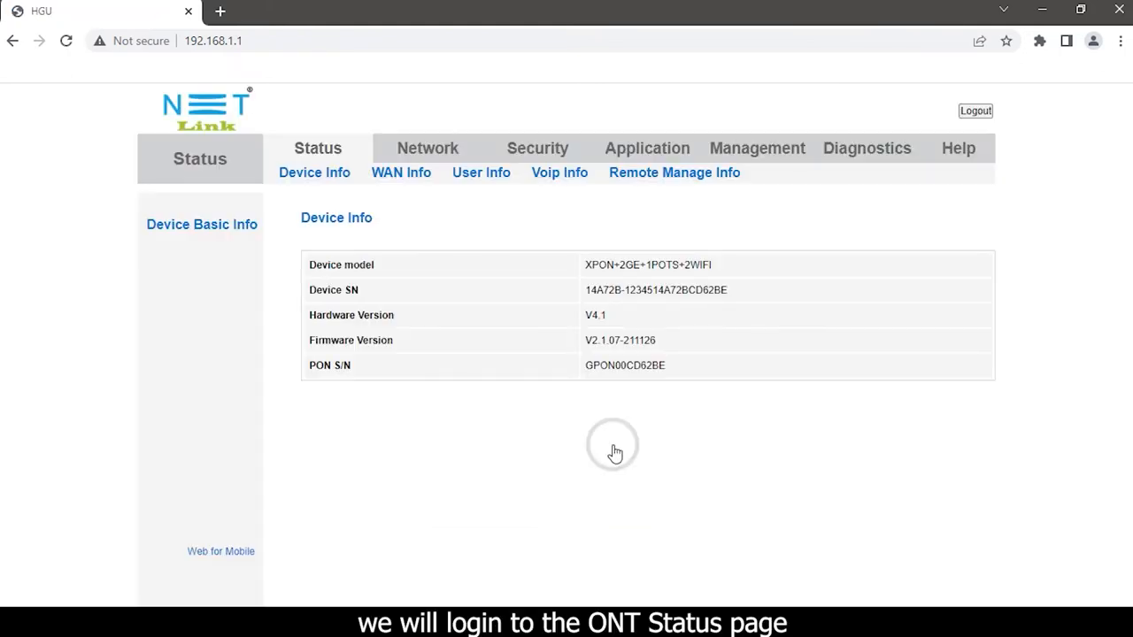
mouse_move(698, 246)
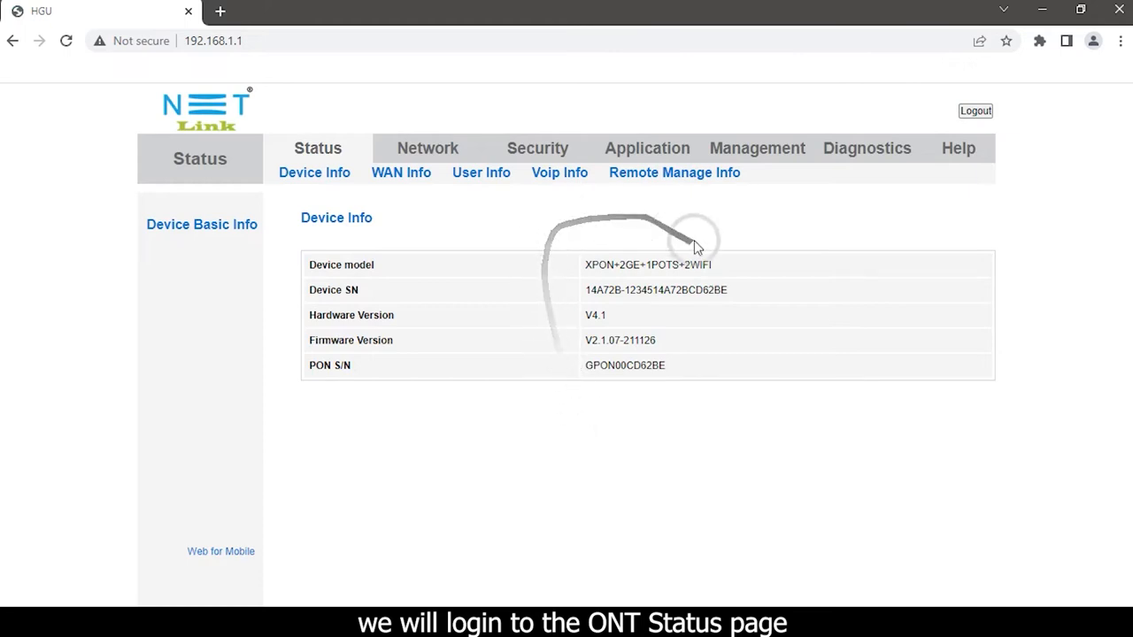
mouse_move(582, 239)
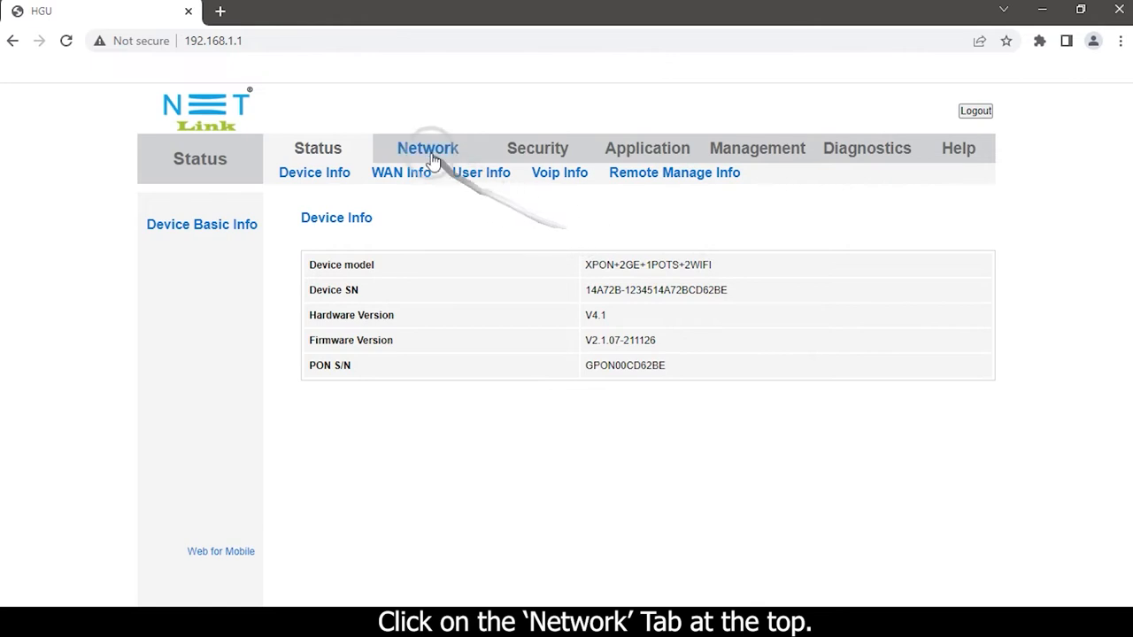
Step: Go to Network > LAN settings showing IP 192.168.1.1 and the DHCP range
click(429, 149)
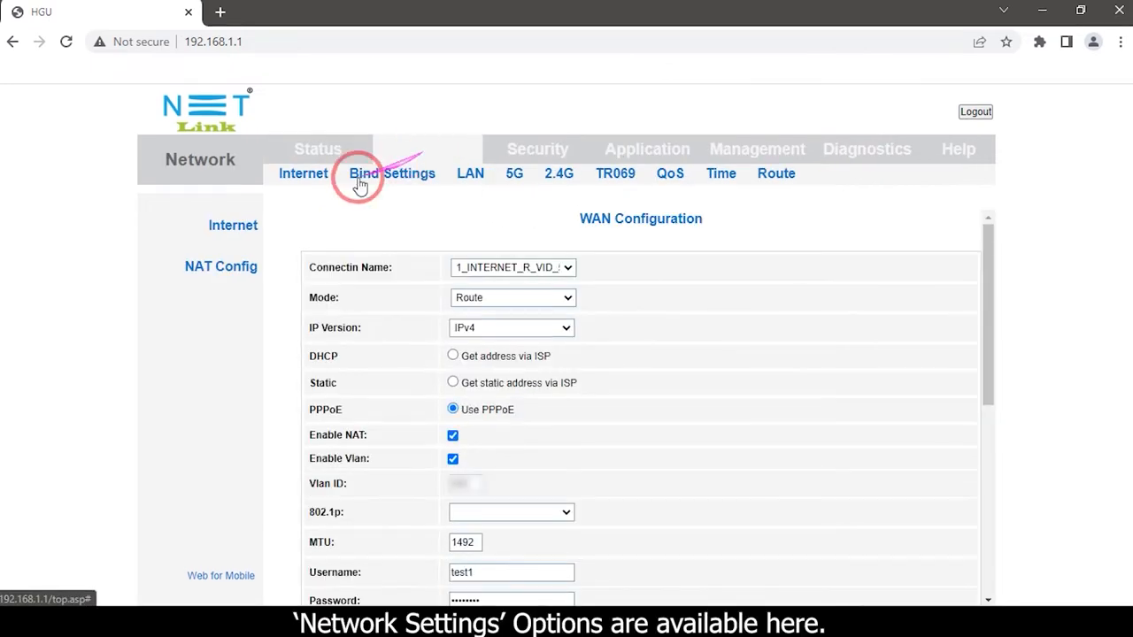
mouse_move(775, 173)
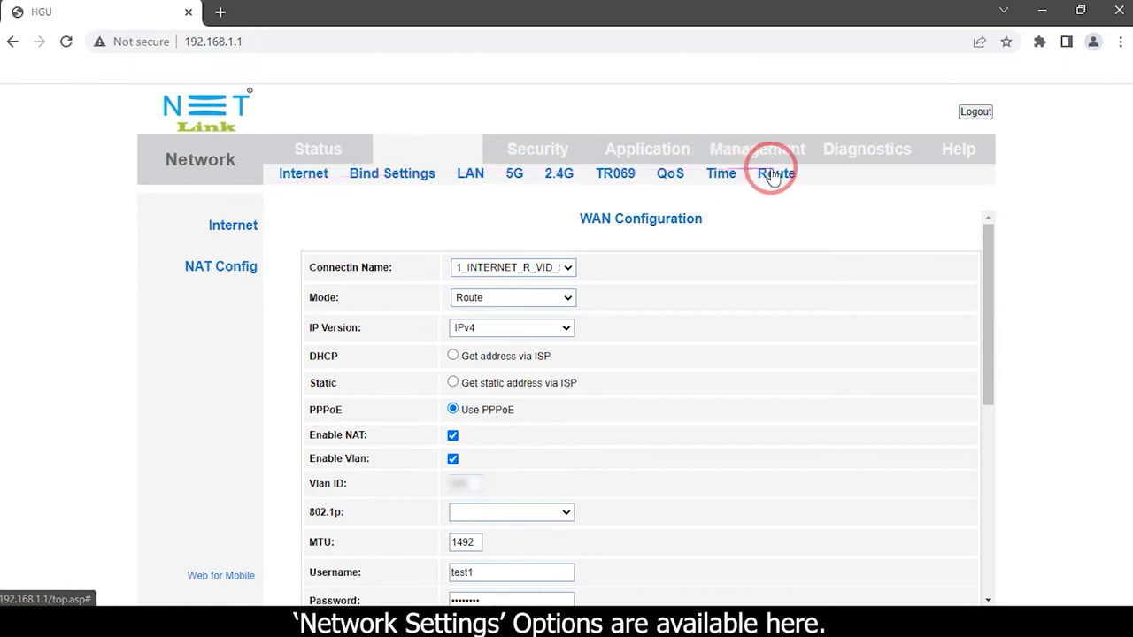
mouse_move(743, 177)
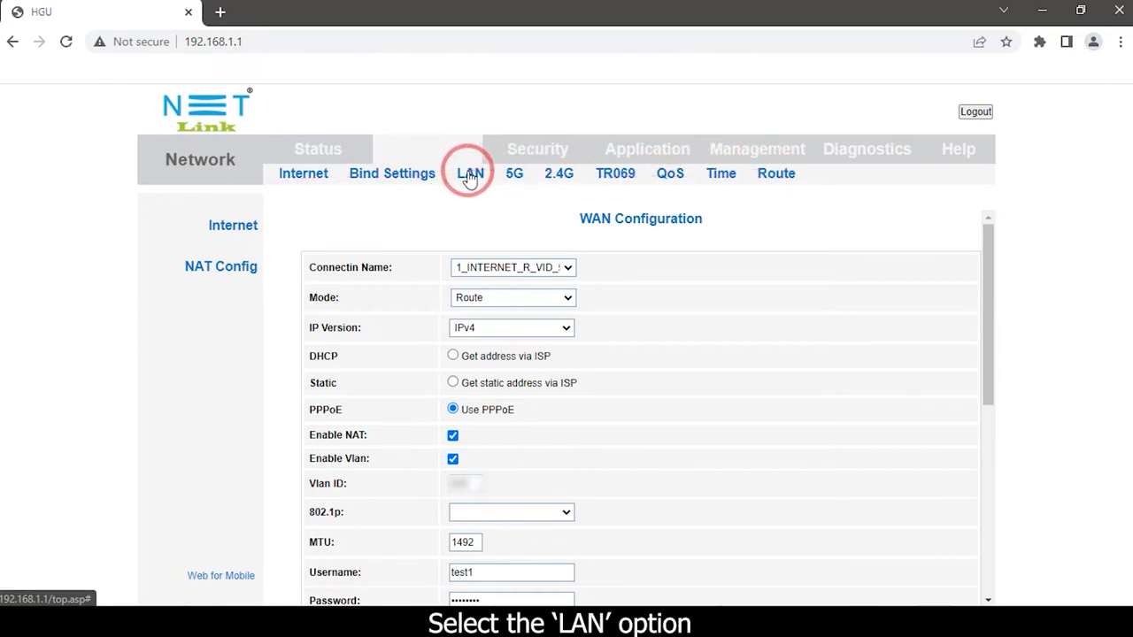
click(471, 174)
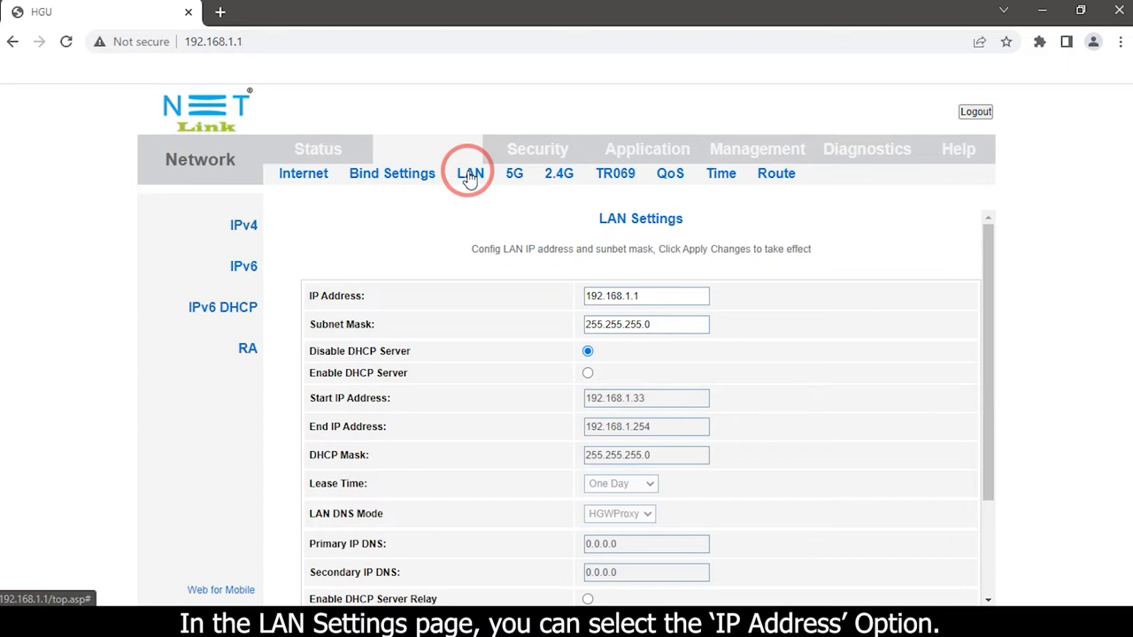
mouse_move(310, 297)
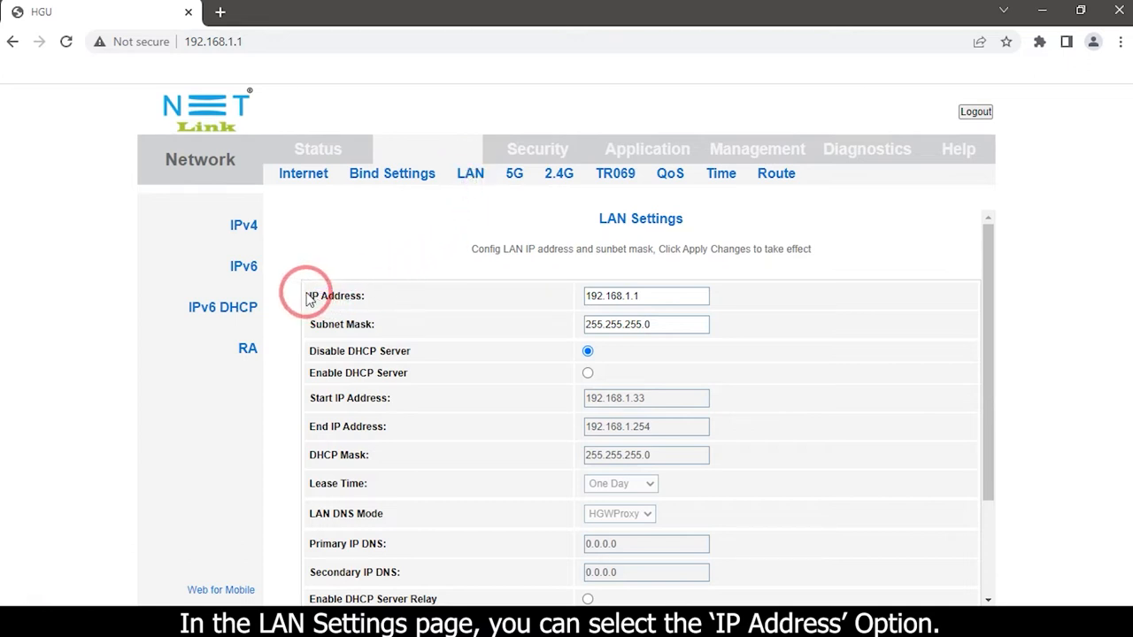
Step: Change the LAN IP address to 172.168.1.1 and enable the DHCP server
double_click(336, 296)
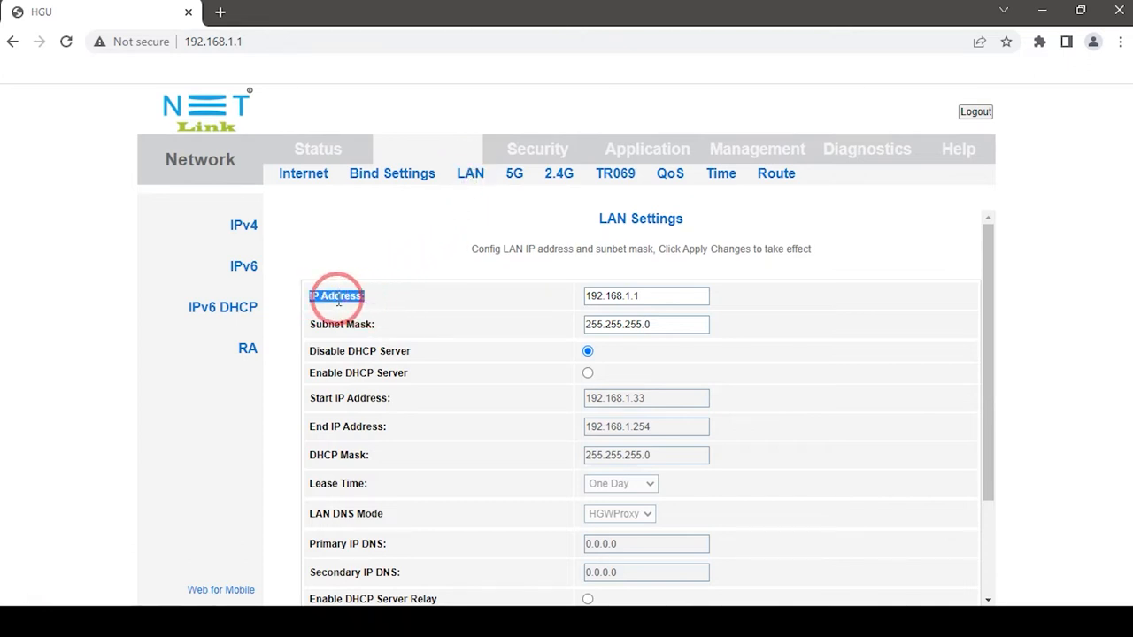
click(646, 295)
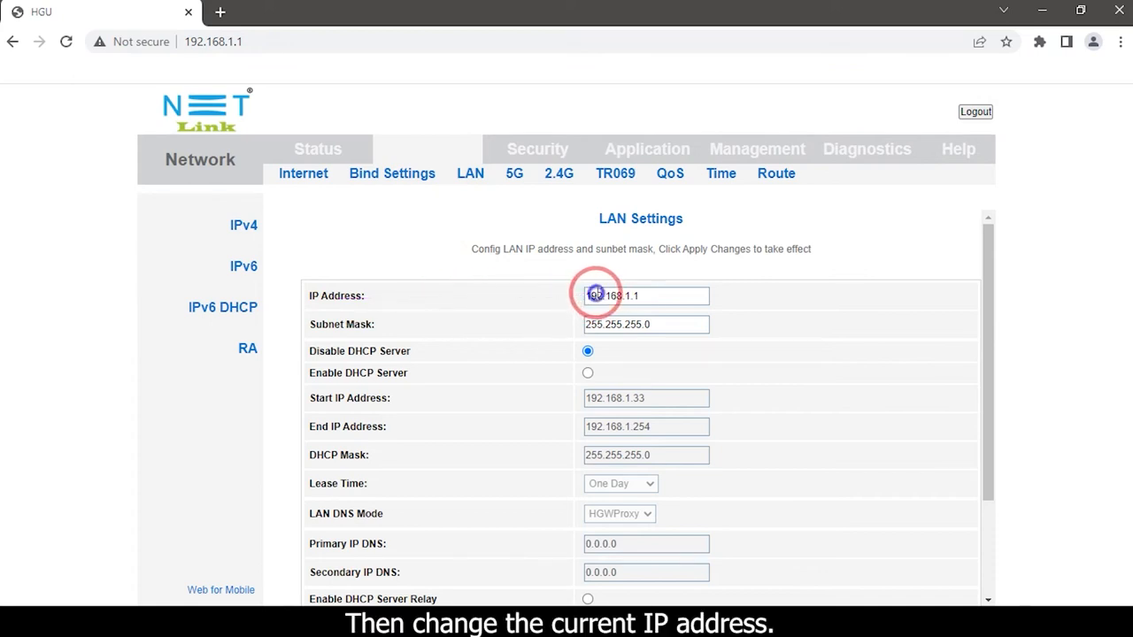
click(619, 296)
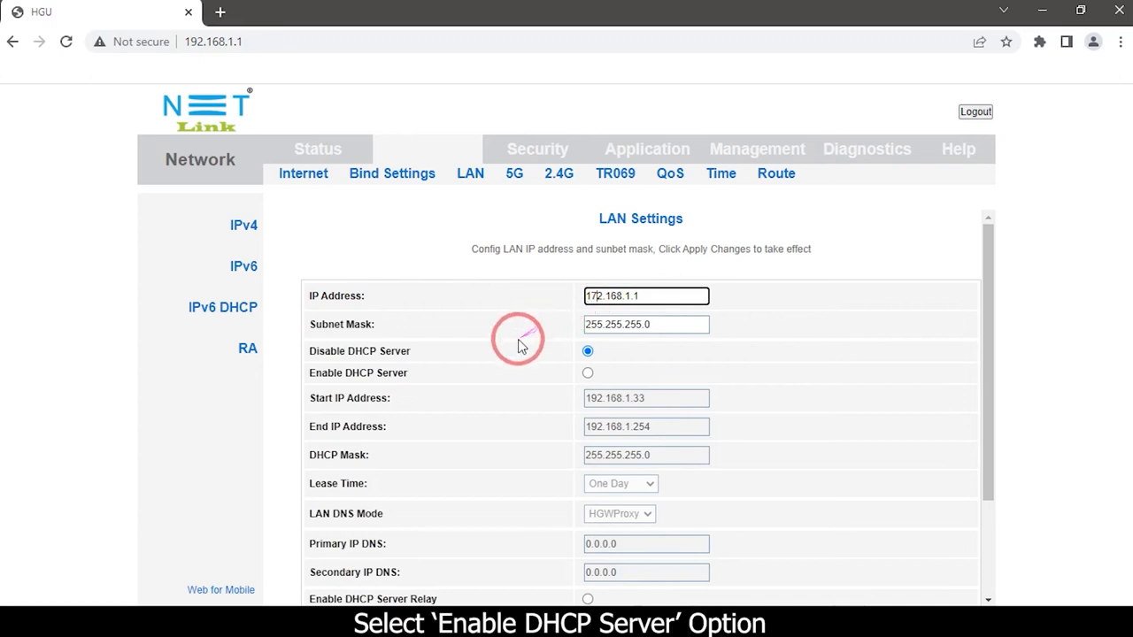
click(588, 371)
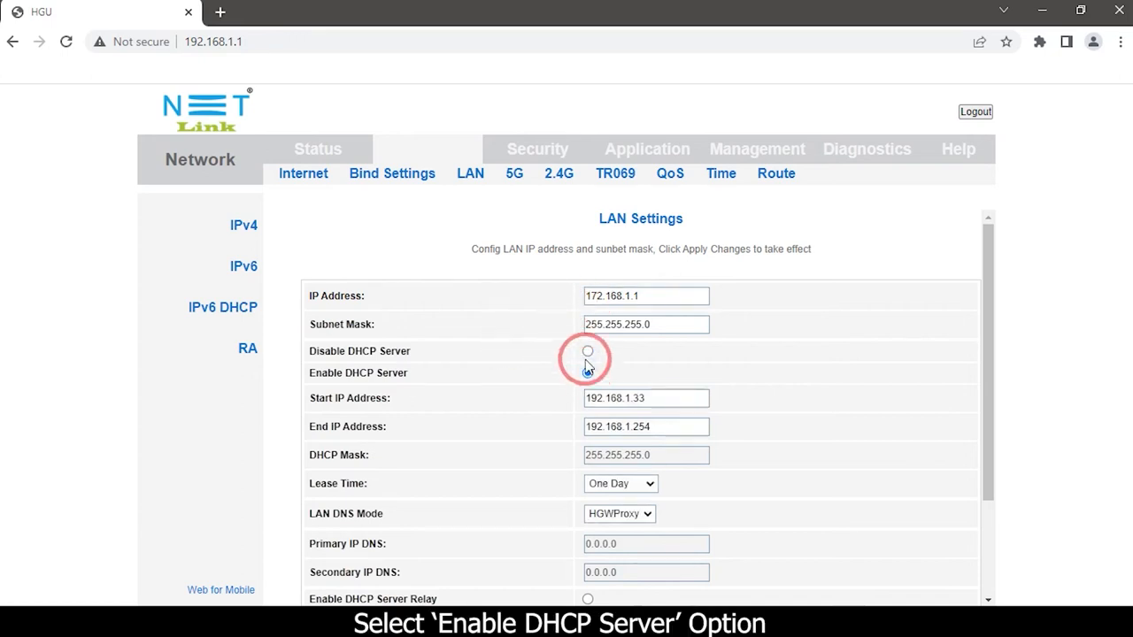
click(588, 372)
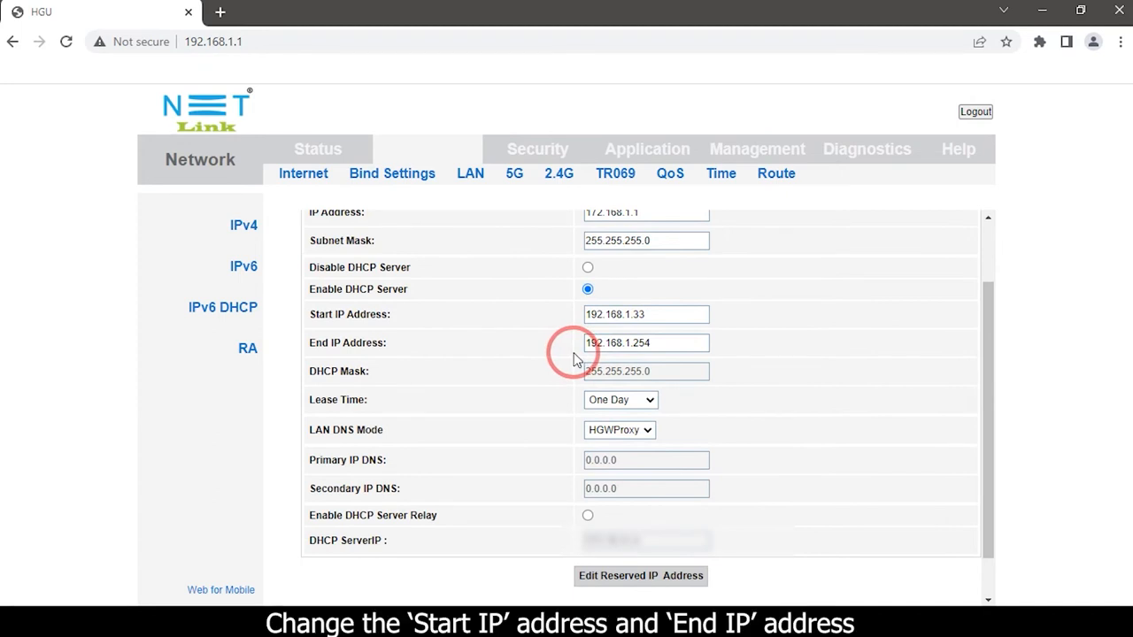
Step: Set the DHCP end IP to 172.168.1.254, giving a range of 172.168.1.33–172.168.1.254
click(644, 315)
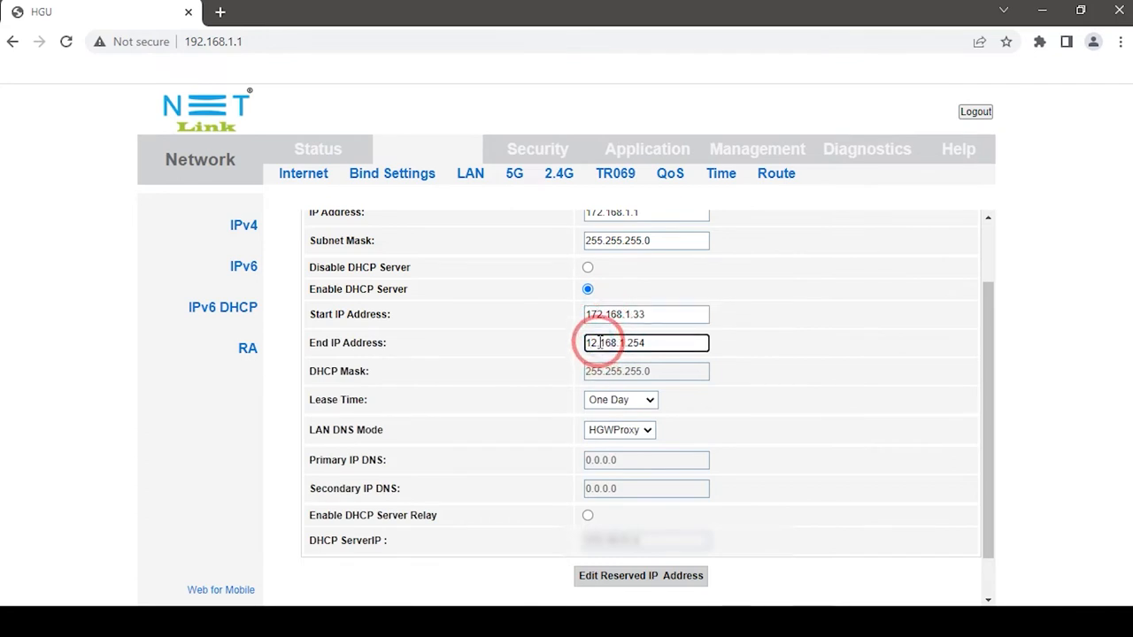
text(172.168.1.254)
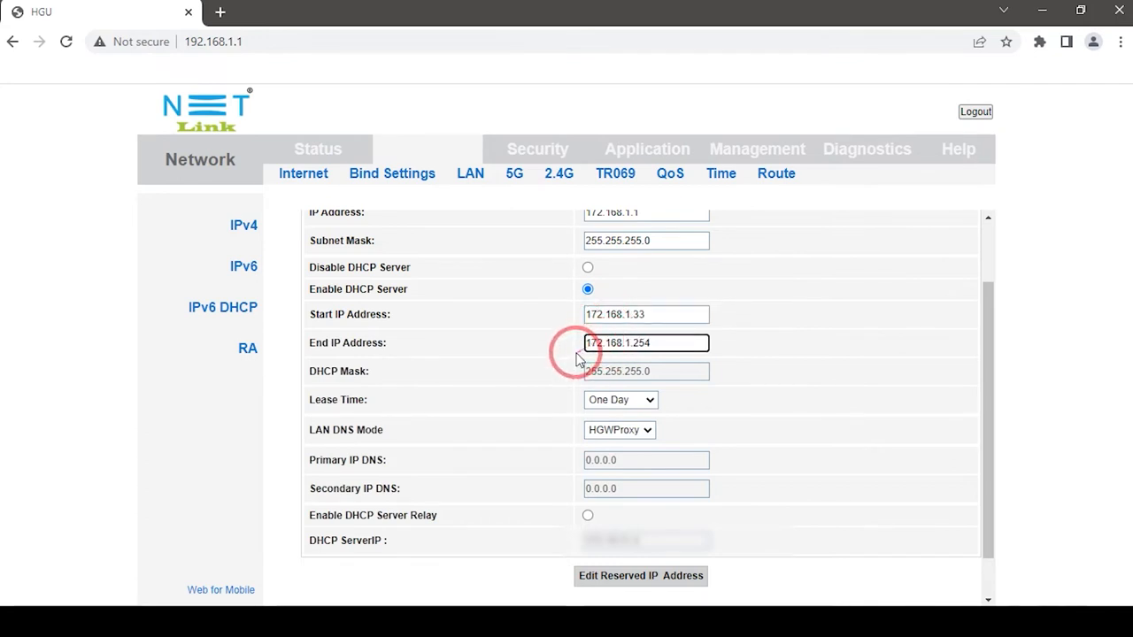
scroll(down, 3)
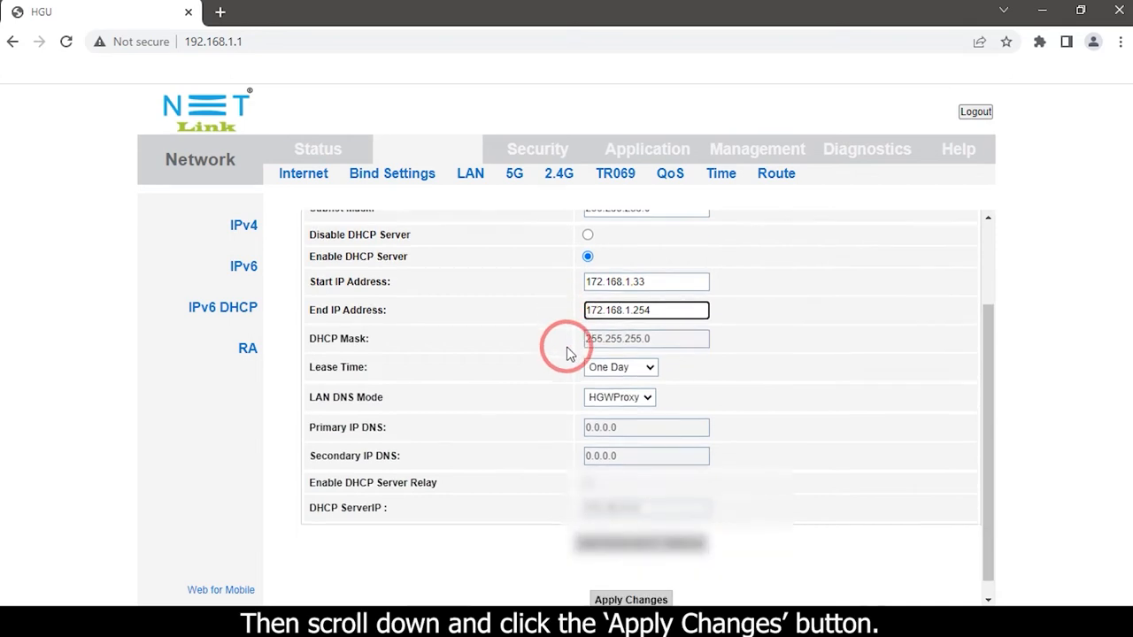
scroll(down, 3)
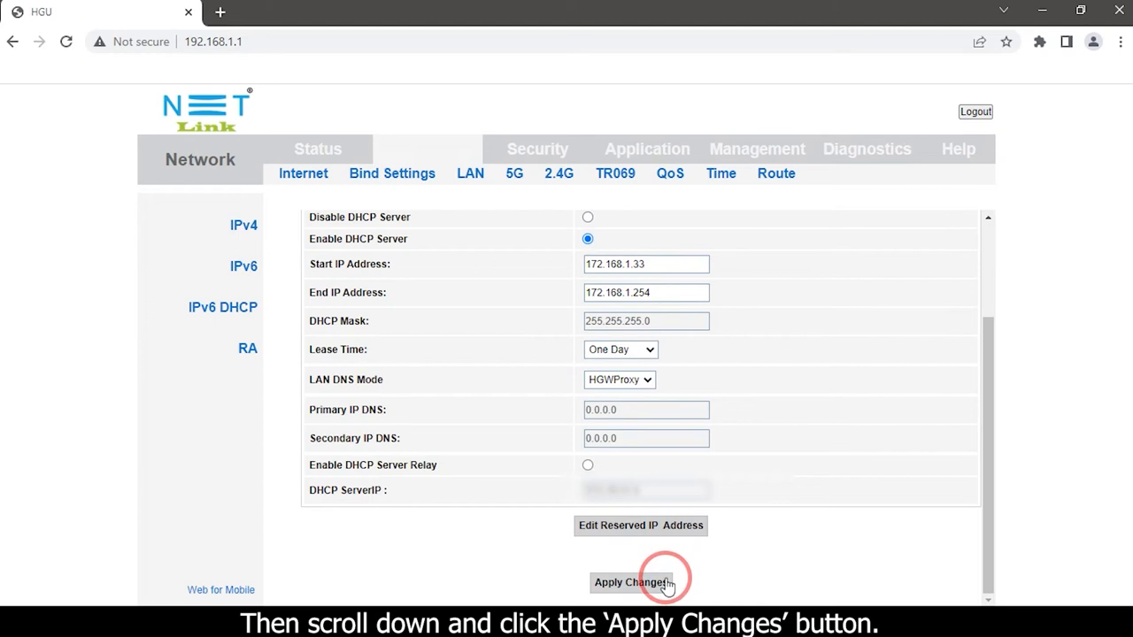
Step: Apply the LAN changes; reloading 192.168.1.1 now fails, so start a fresh tab
click(632, 583)
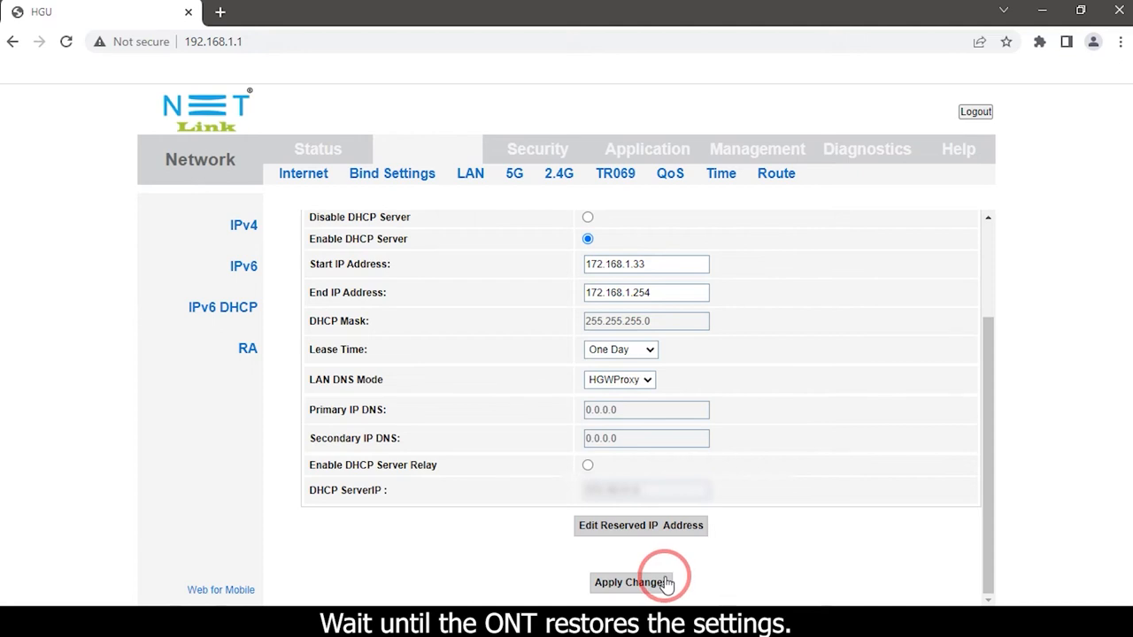
click(631, 582)
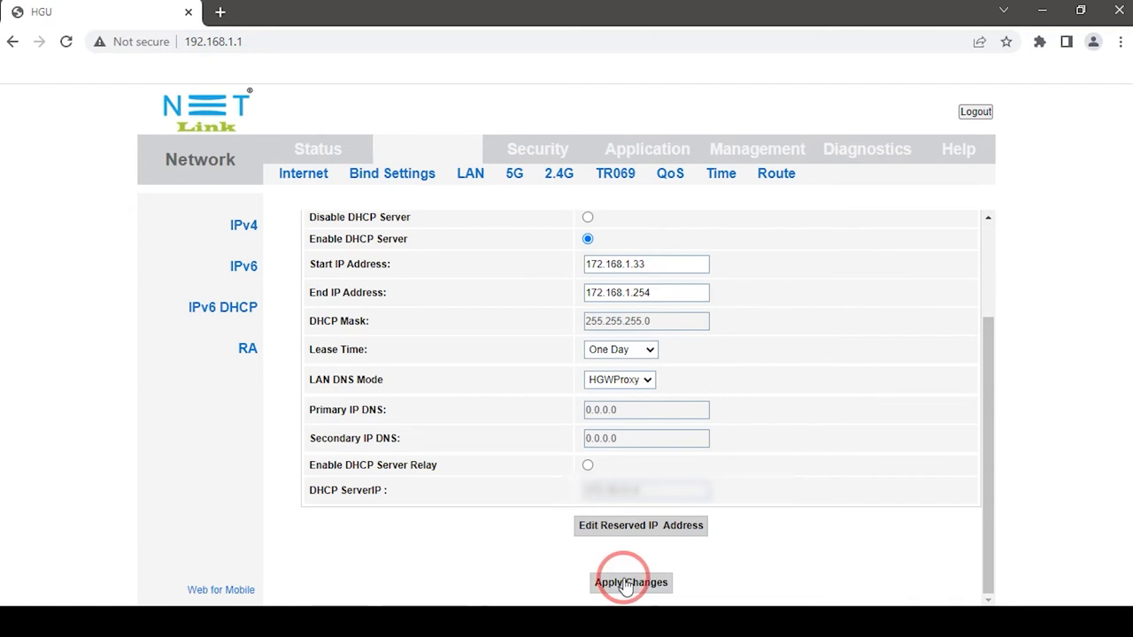
click(630, 583)
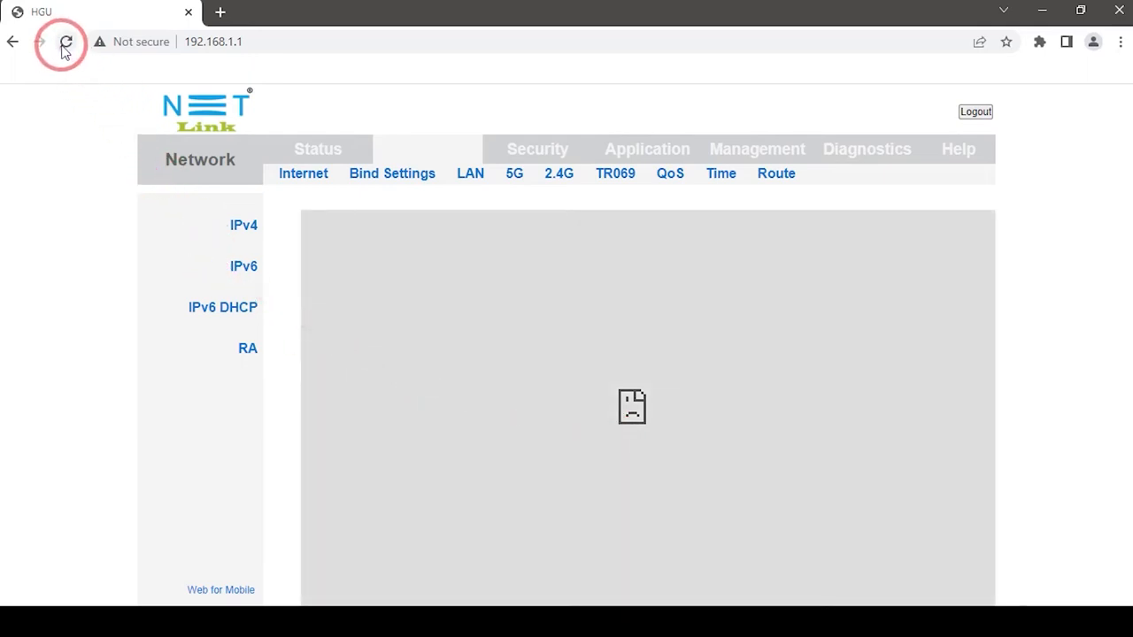
click(65, 42)
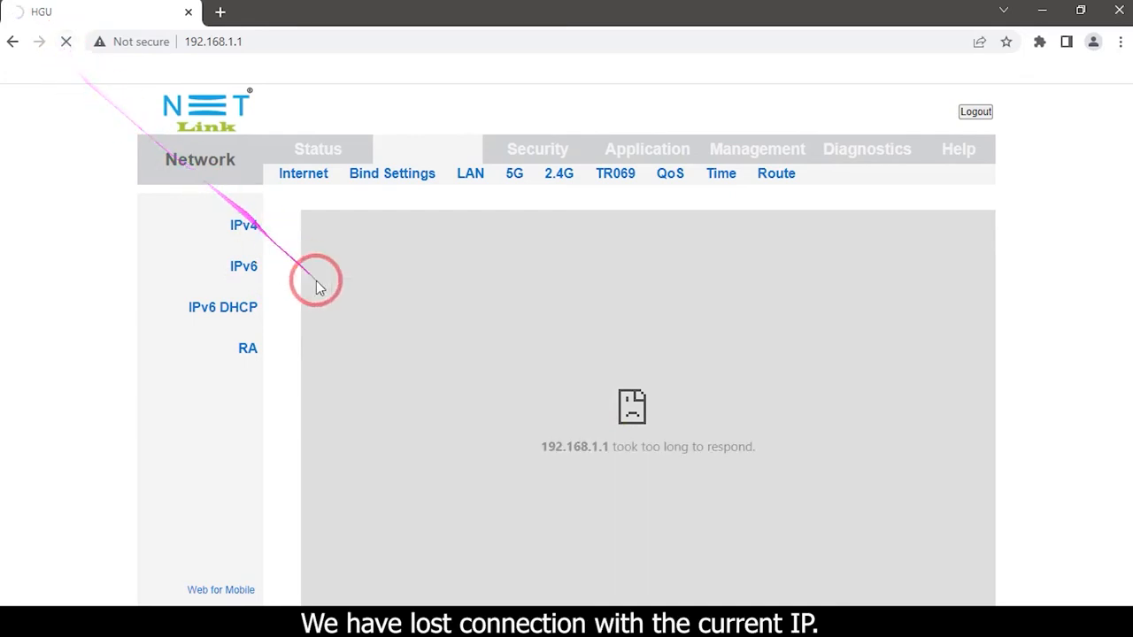
mouse_move(520, 396)
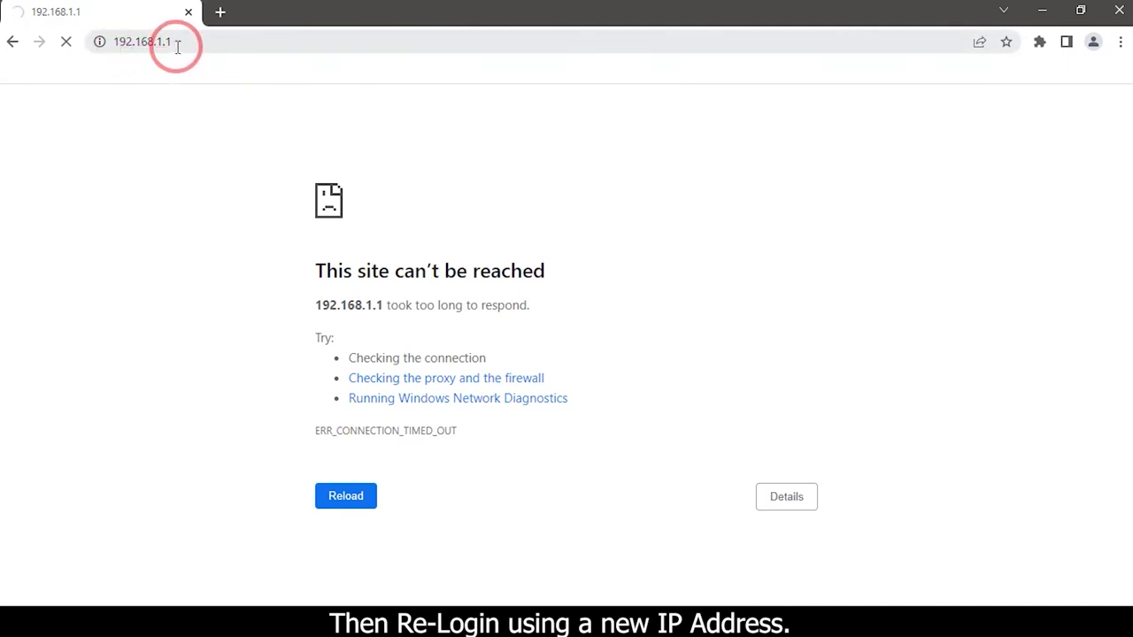
click(141, 43)
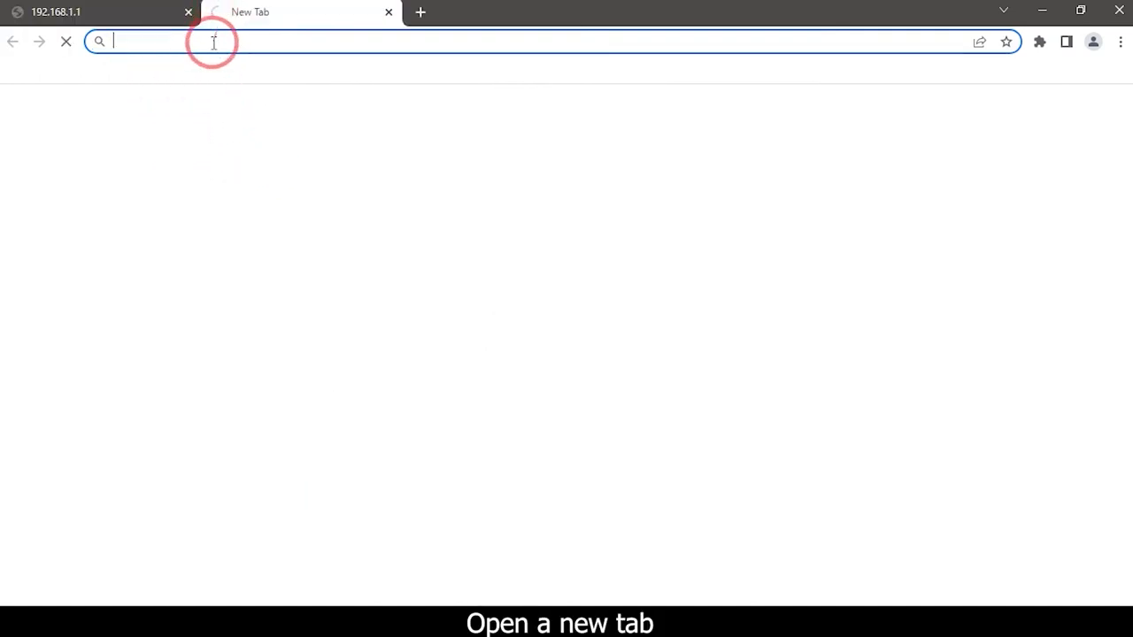
Step: Navigate the new tab to the router's new address 172.168.1.1
text(192.168.1.1)
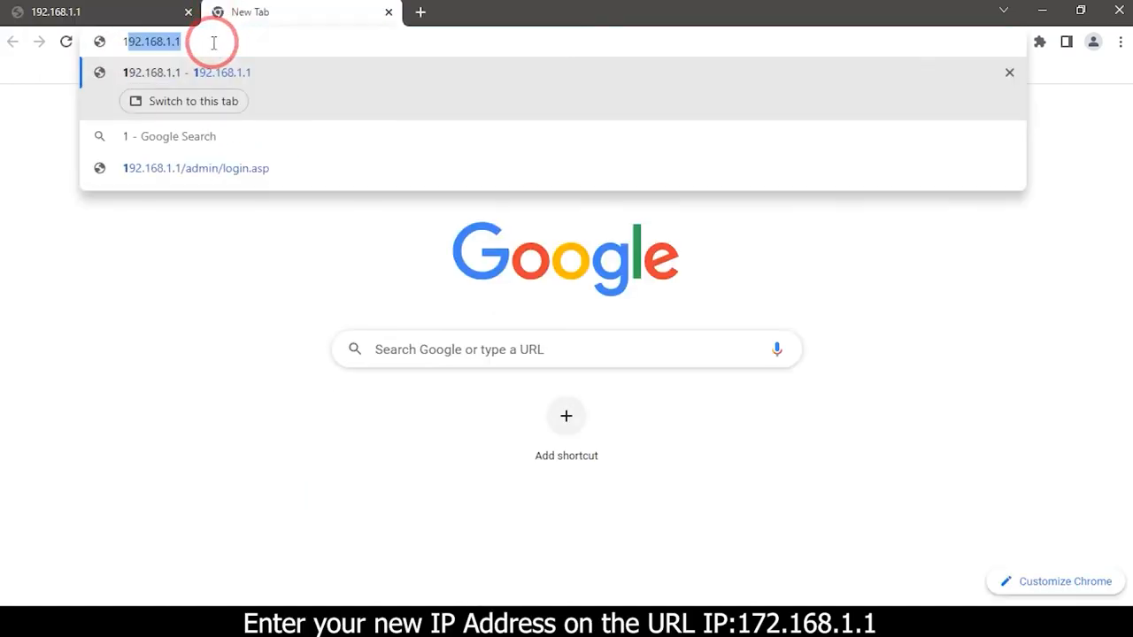
text(172.)
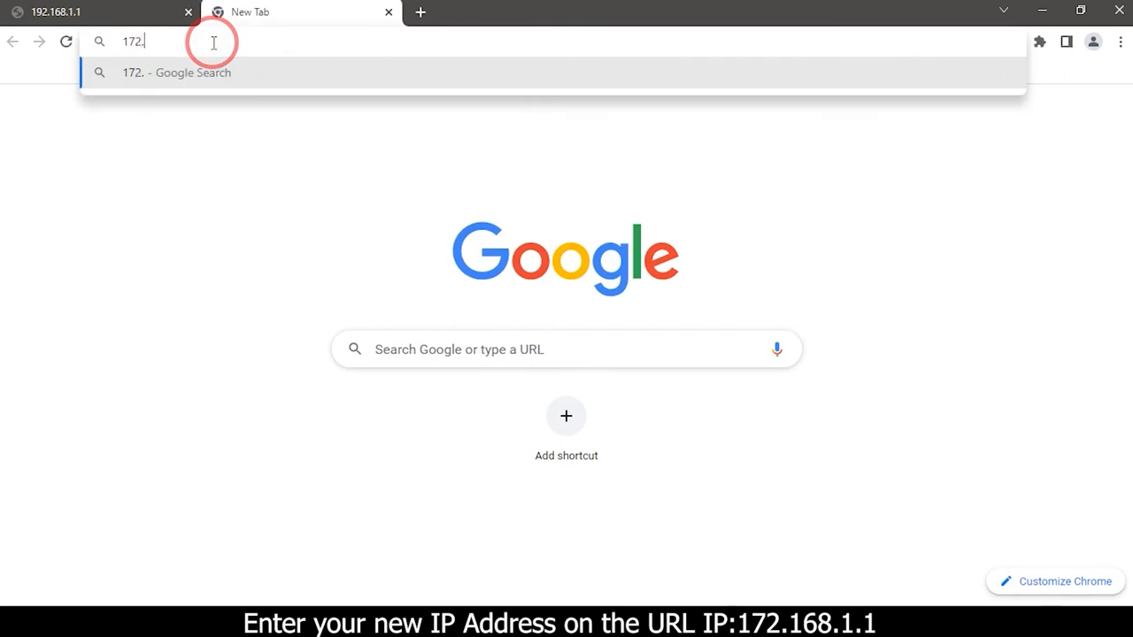
text(1)
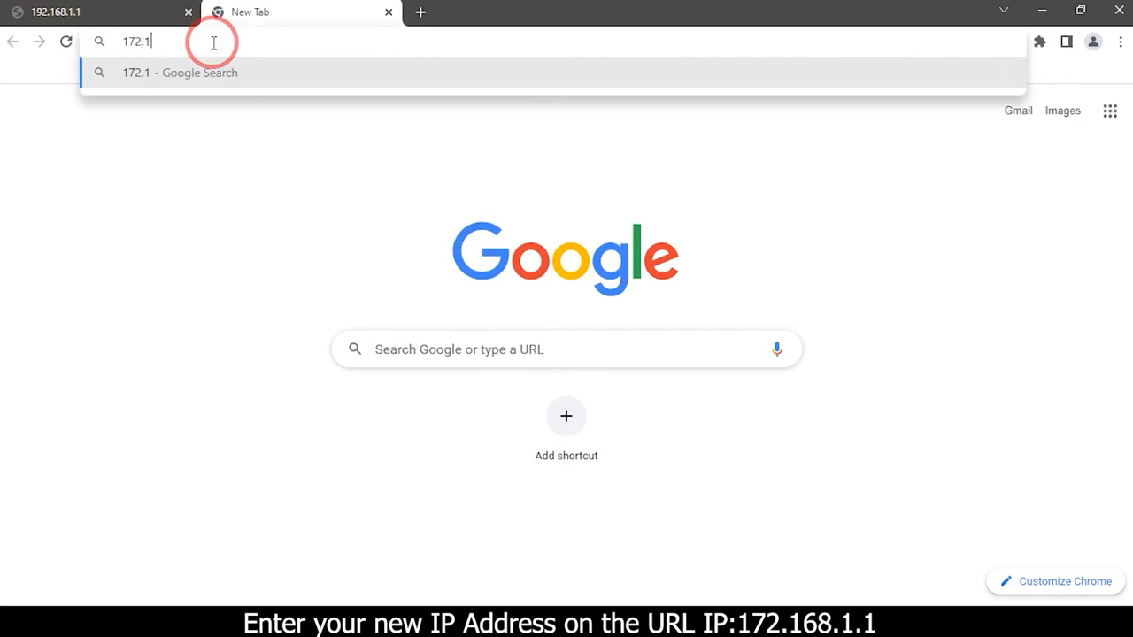
text(68.1.)
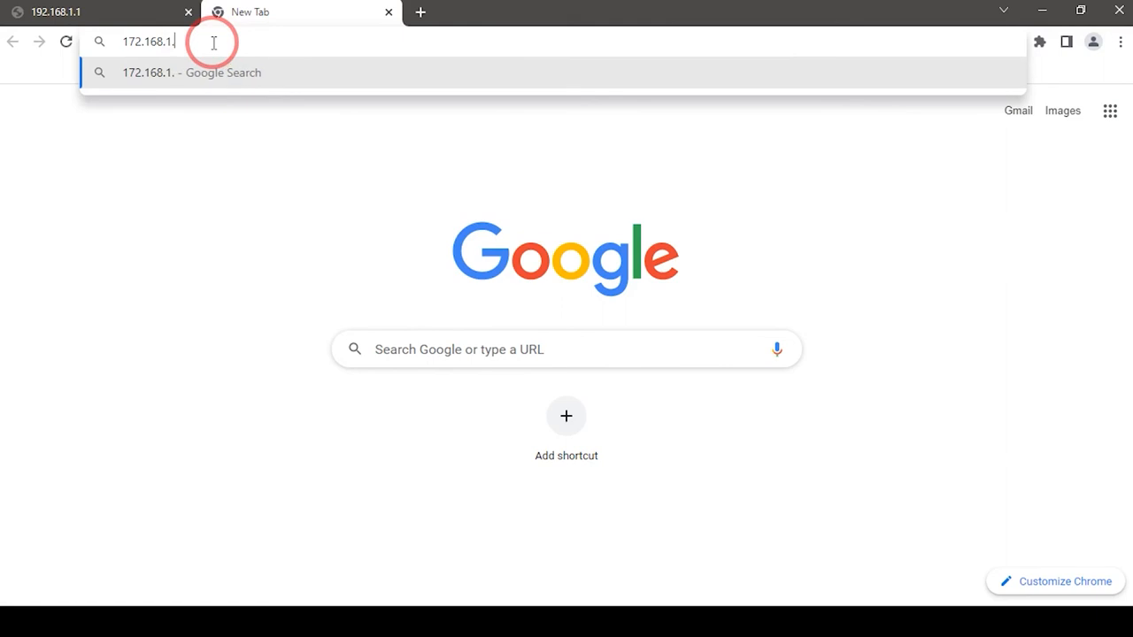
key(Return)
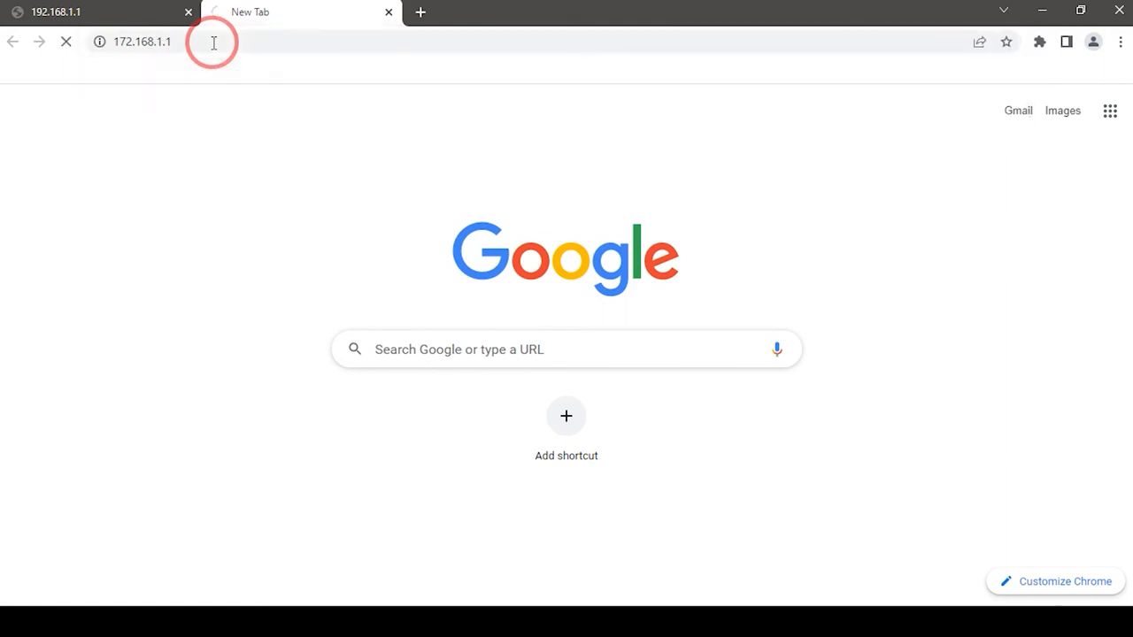
mouse_move(255, 186)
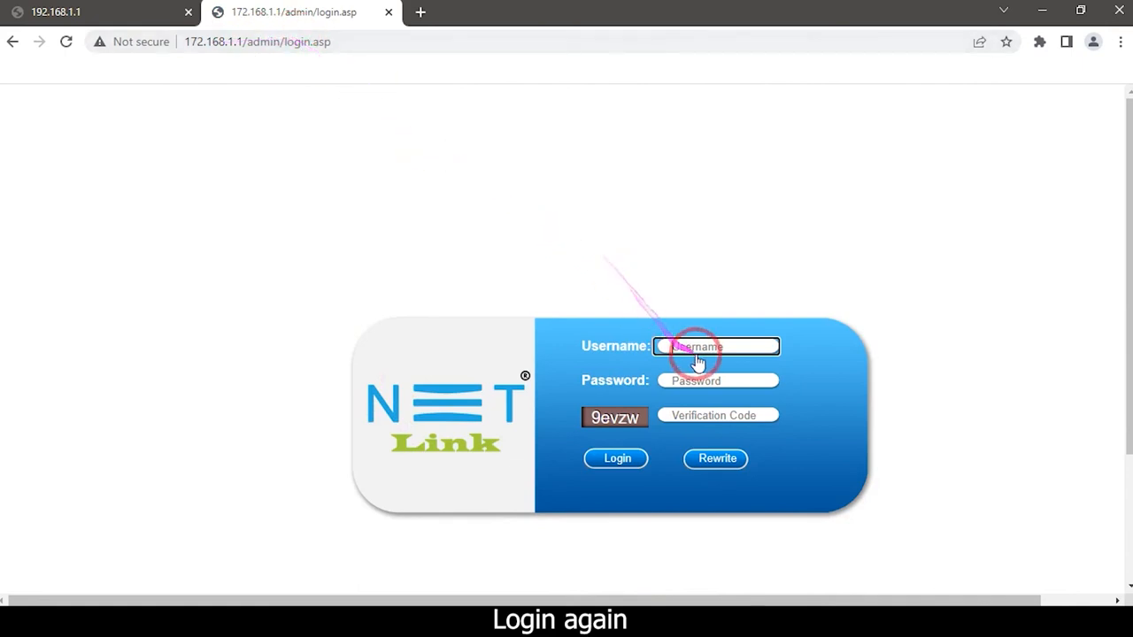
text(admin)
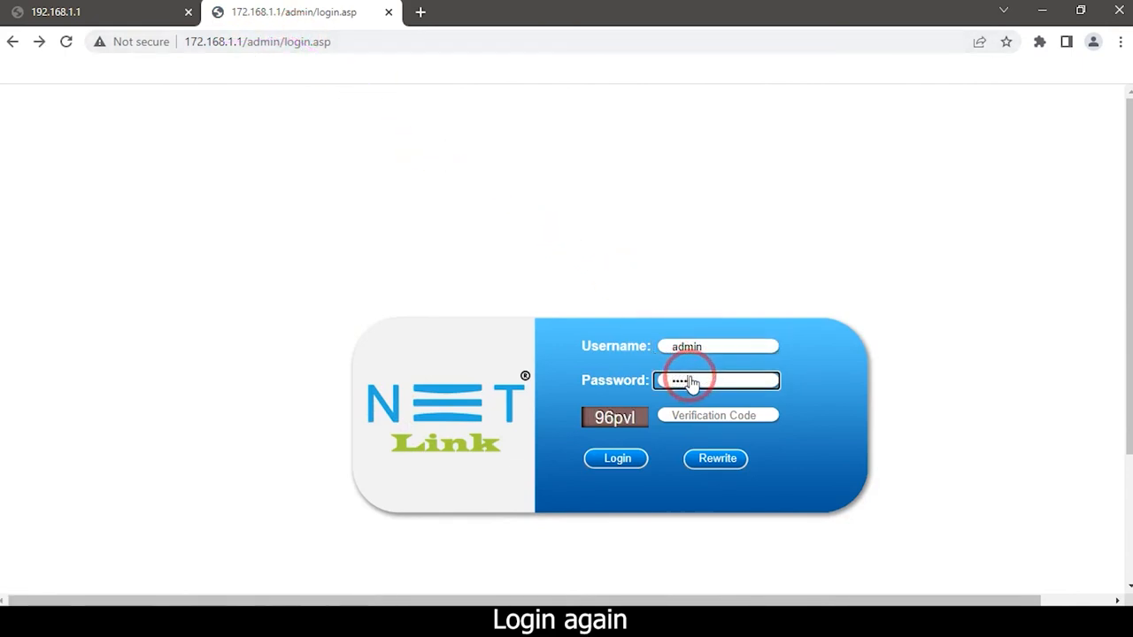
click(717, 415)
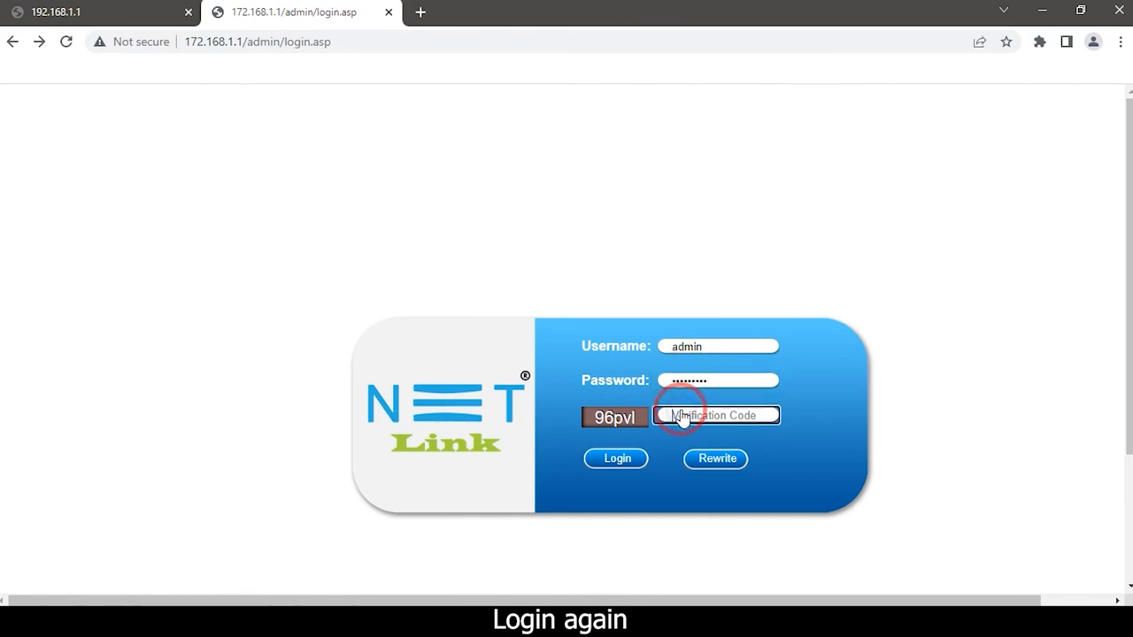
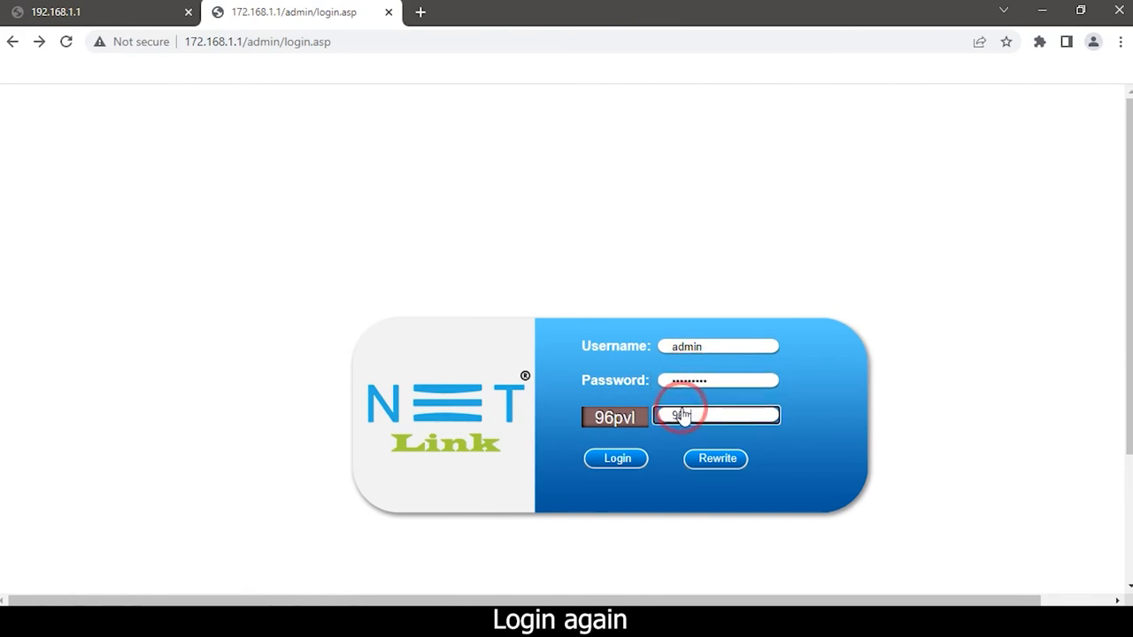
click(616, 459)
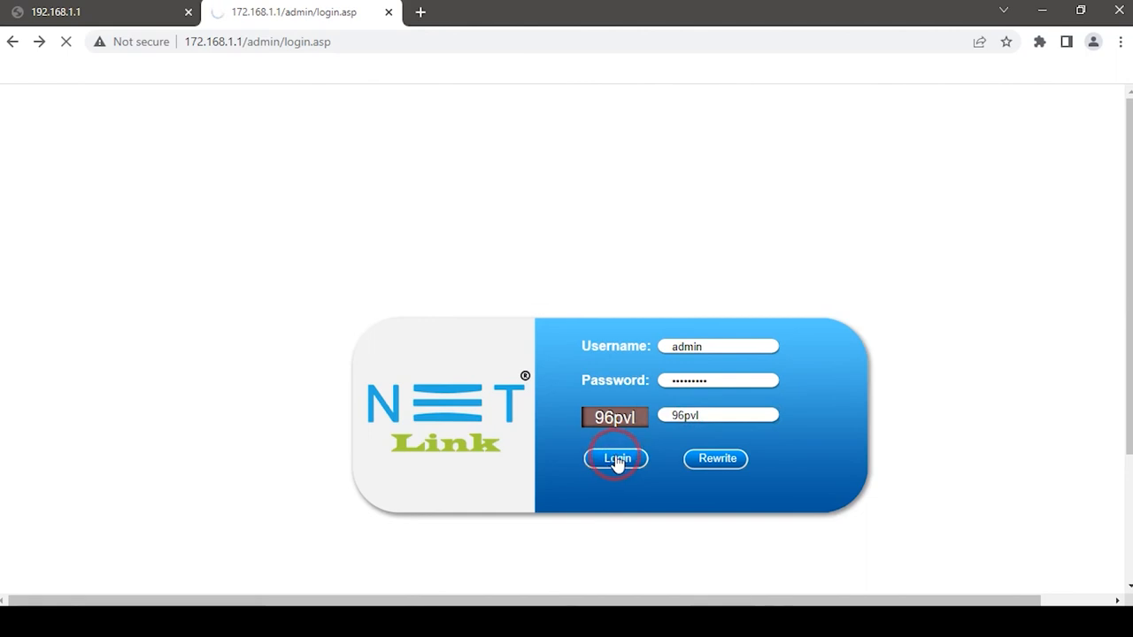
click(615, 459)
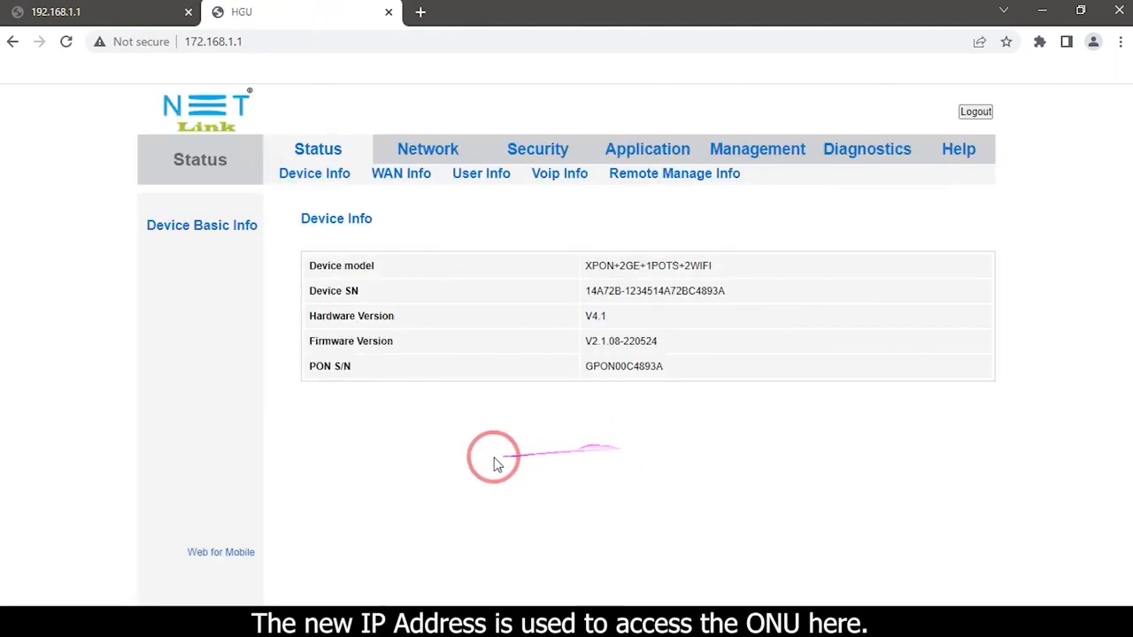